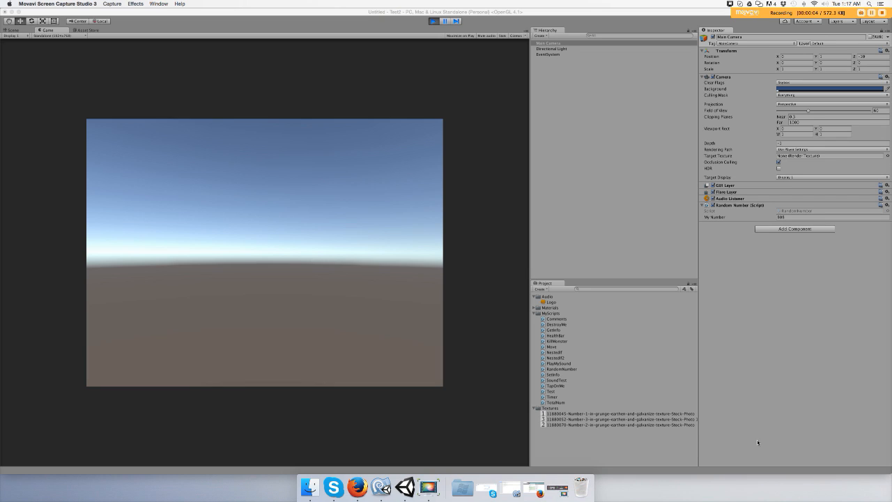
pyautogui.moveTo(753, 442)
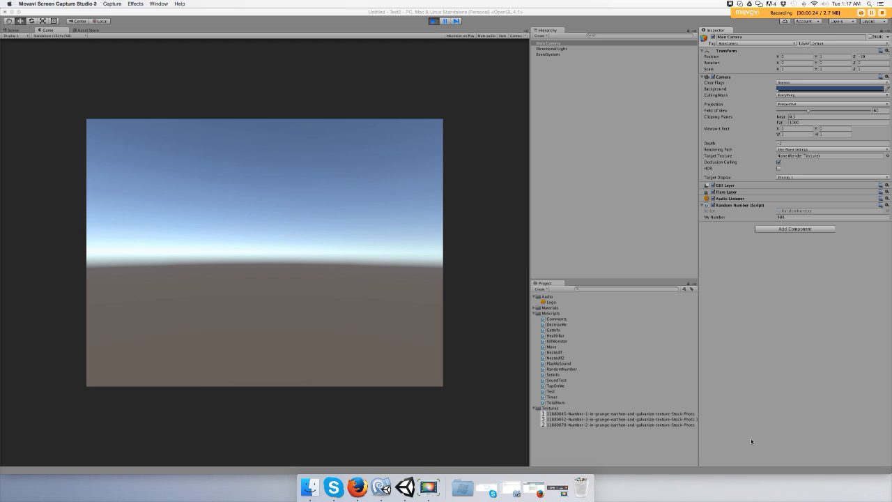
pyautogui.moveTo(359, 339)
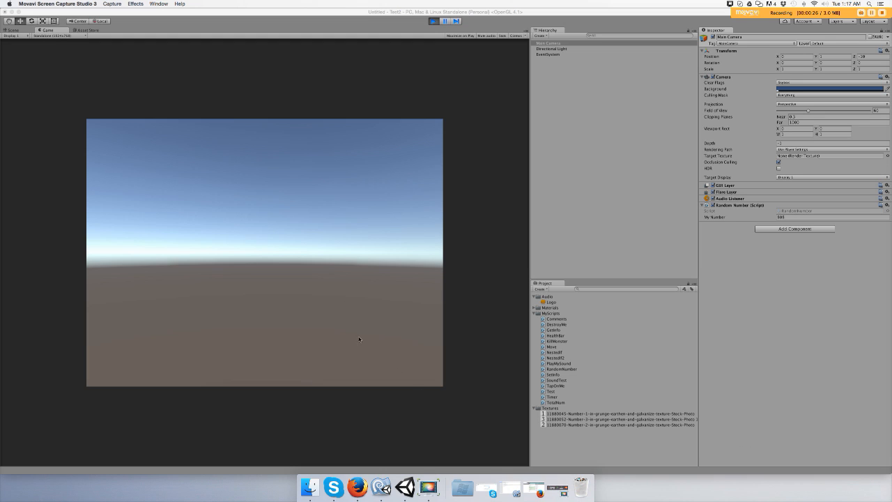
# Add a UI Text under a new Canvas, rename it MyNumber, and clear its text.
pyautogui.click(406, 487)
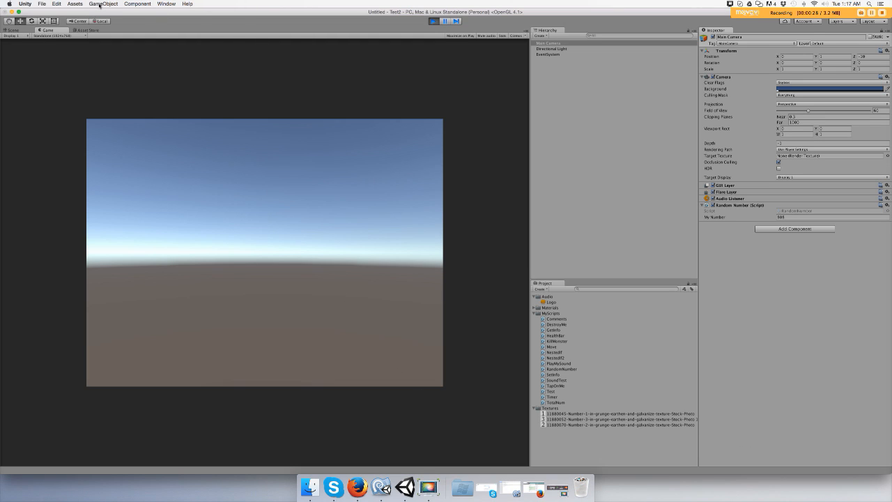
pyautogui.click(103, 4)
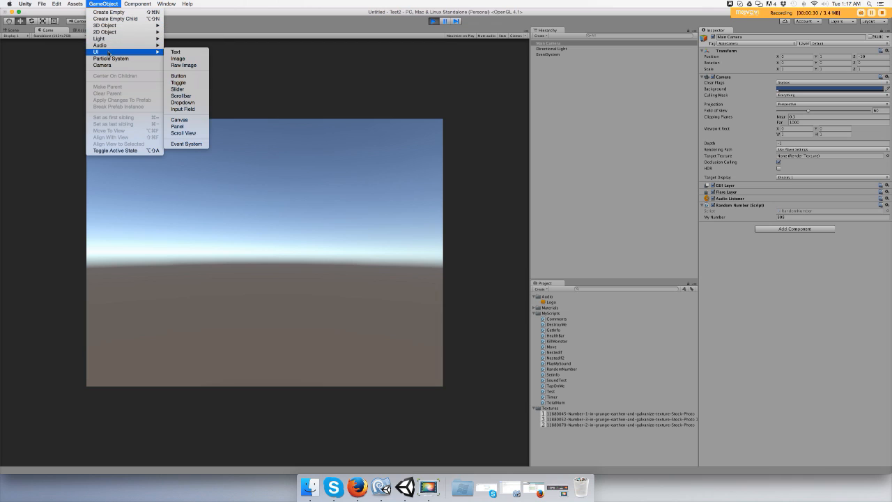
pyautogui.moveTo(176, 52)
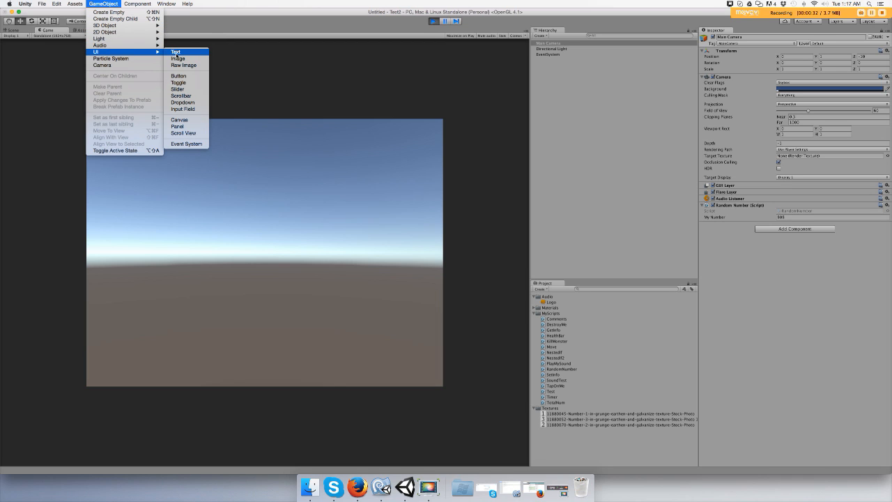
pyautogui.click(175, 52)
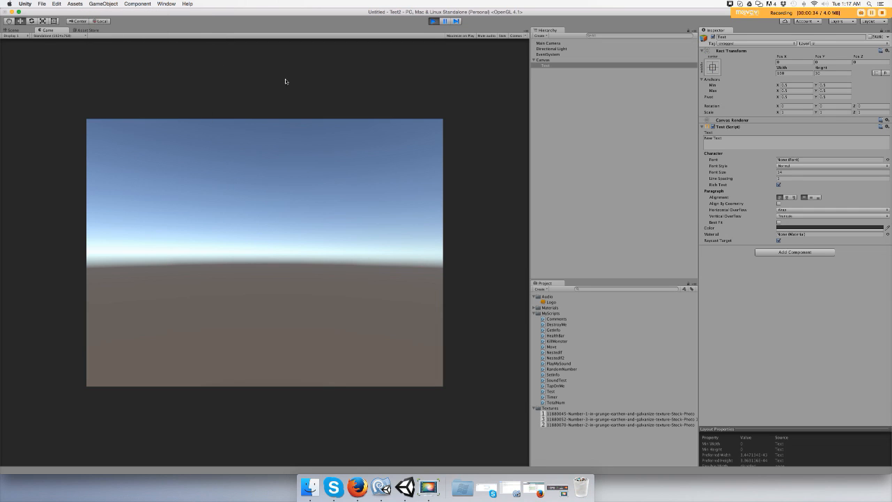
pyautogui.click(546, 66)
pyautogui.write('25')
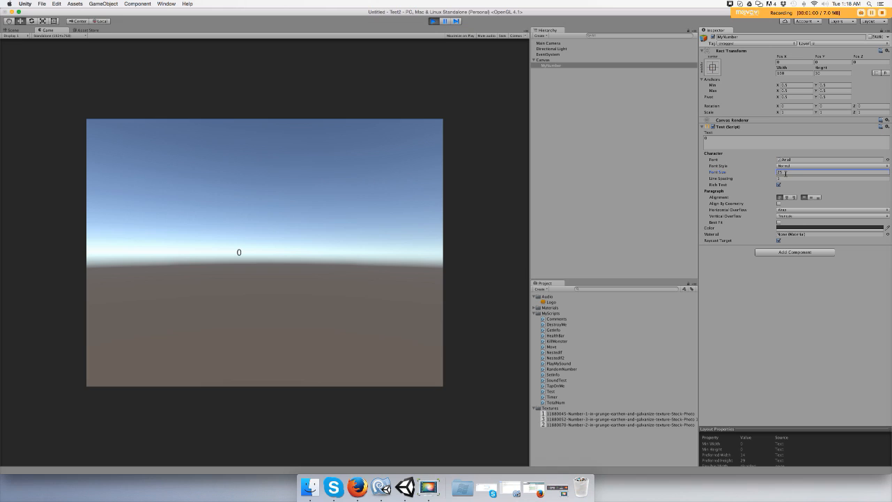
pyautogui.click(794, 138)
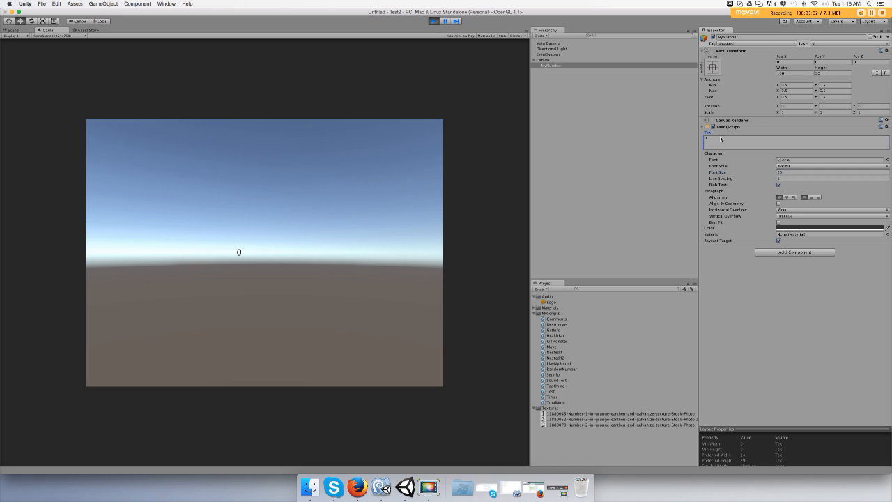
pyautogui.write('0')
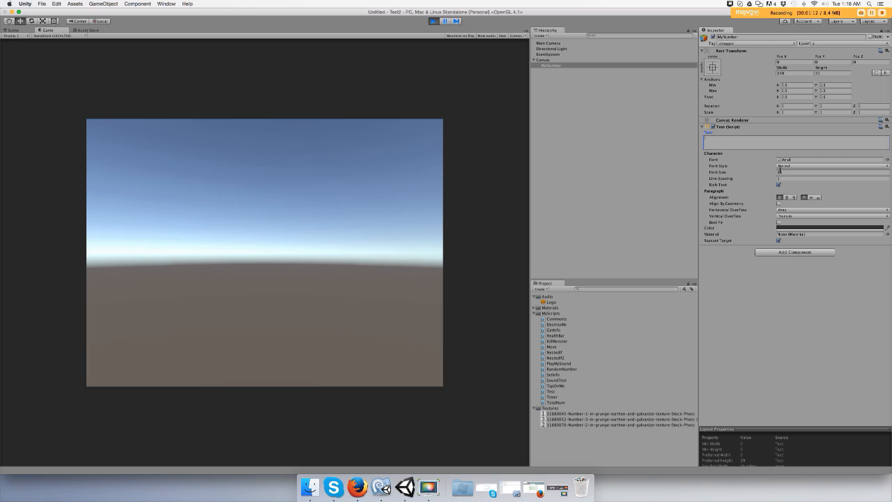
# Make MyNumber's text colour yellow and set its text to 000.
pyautogui.click(832, 166)
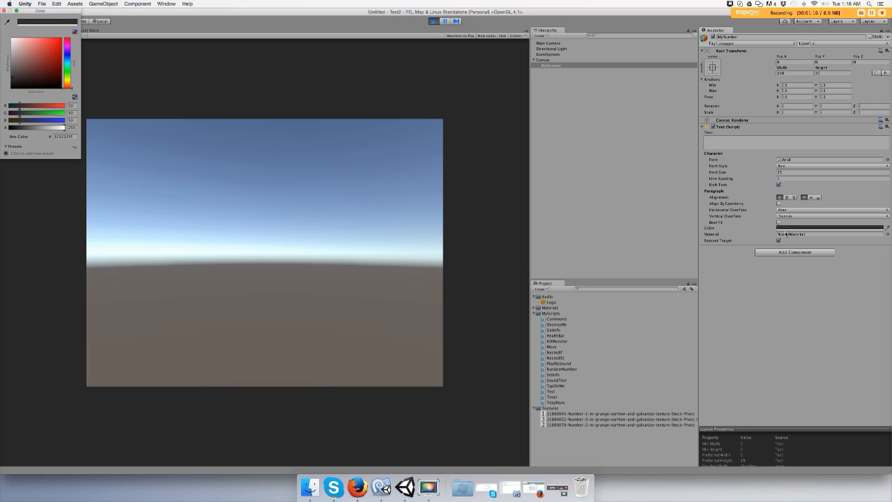
pyautogui.click(65, 82)
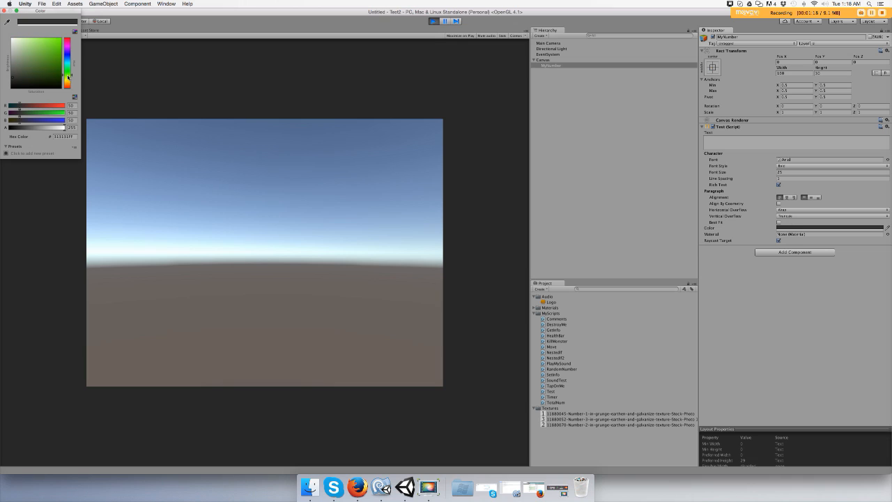
pyautogui.click(62, 79)
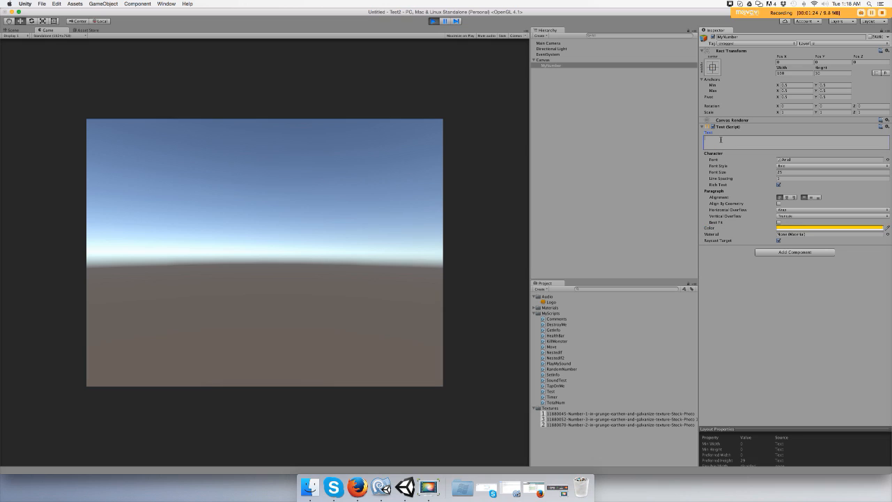
pyautogui.write('000')
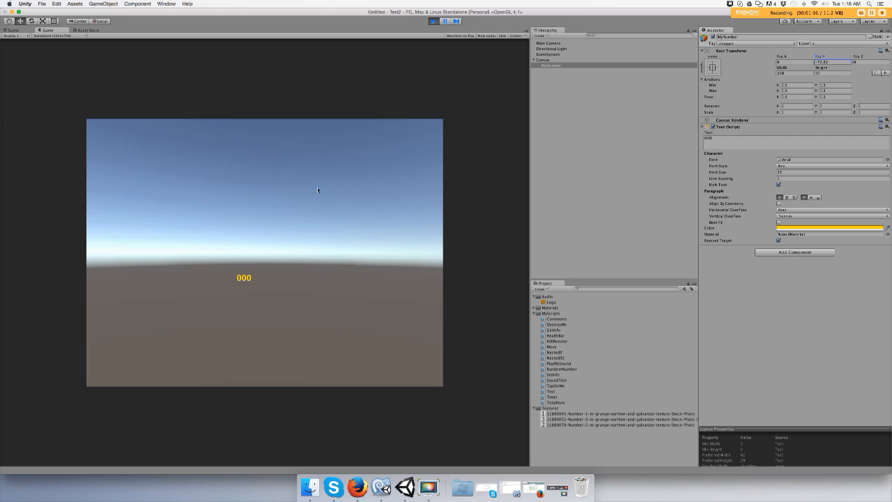
pyautogui.moveTo(347, 174)
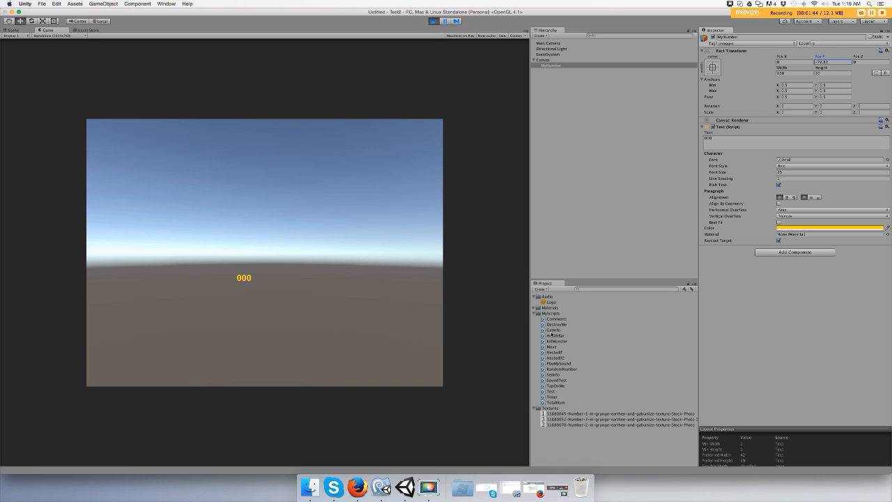
# Open the RandomNumber script in MonoDevelop and insert two blank lines above the class.
pyautogui.doubleClick(563, 369)
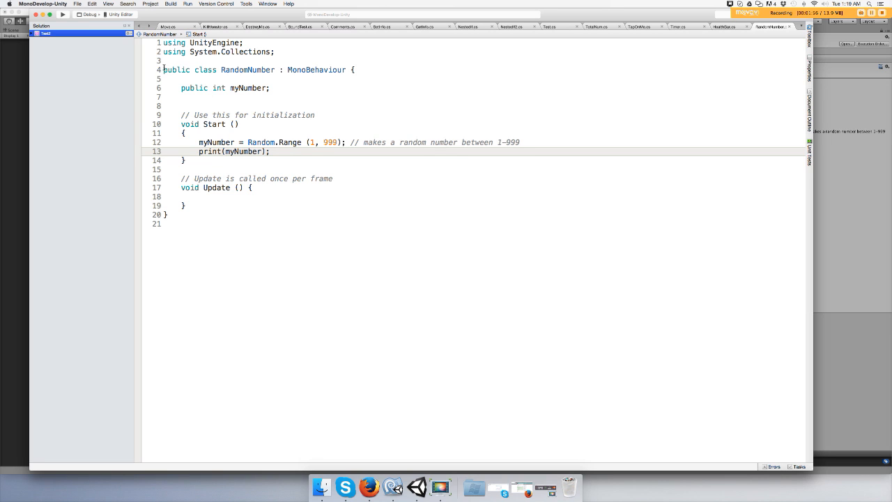
pyautogui.press('return')
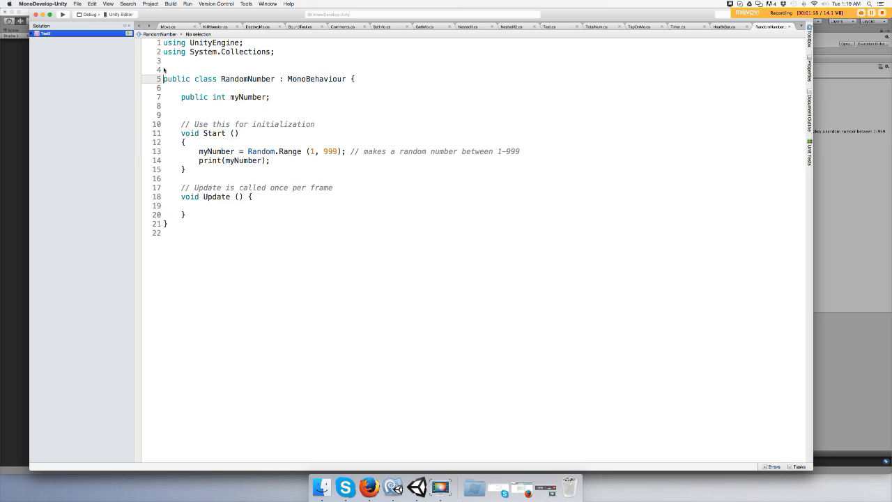
pyautogui.press('enter')
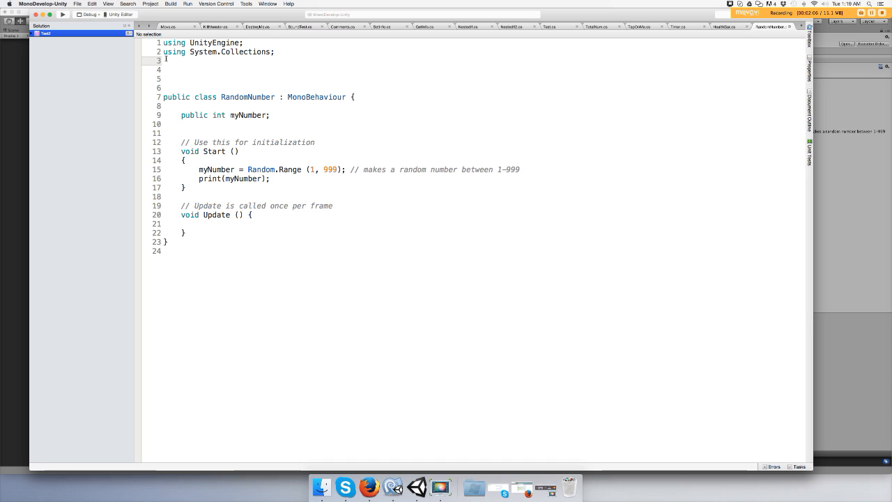
# Add 'using UnityEngine.UI;' and begin a 'public Te' field declaration below myNumber.
pyautogui.write('using UnityEngine.')
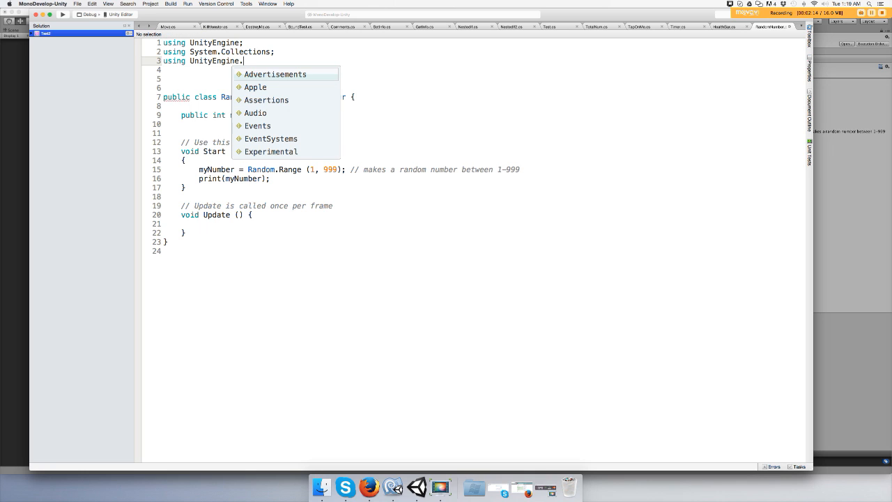
pyautogui.write('UI;')
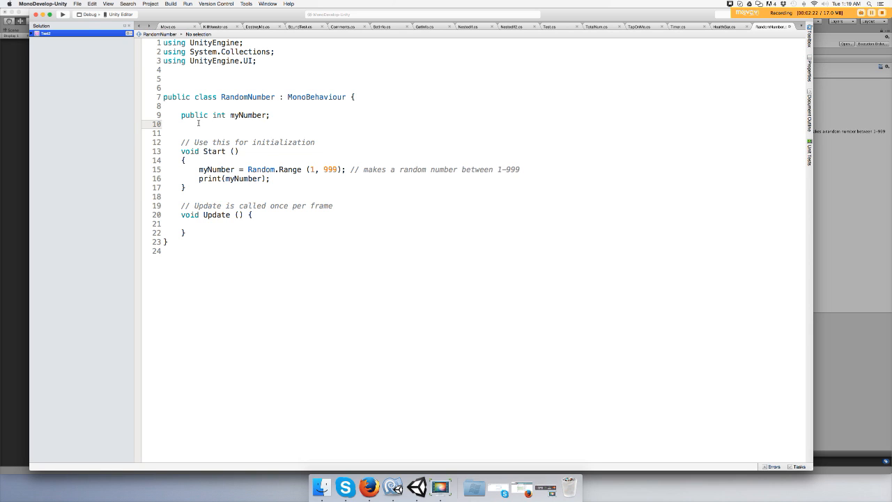
pyautogui.write('P')
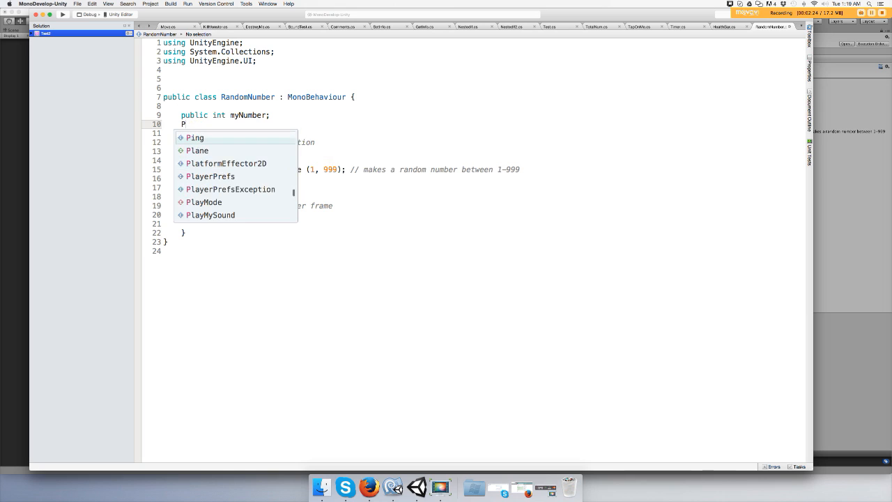
pyautogui.write('ul')
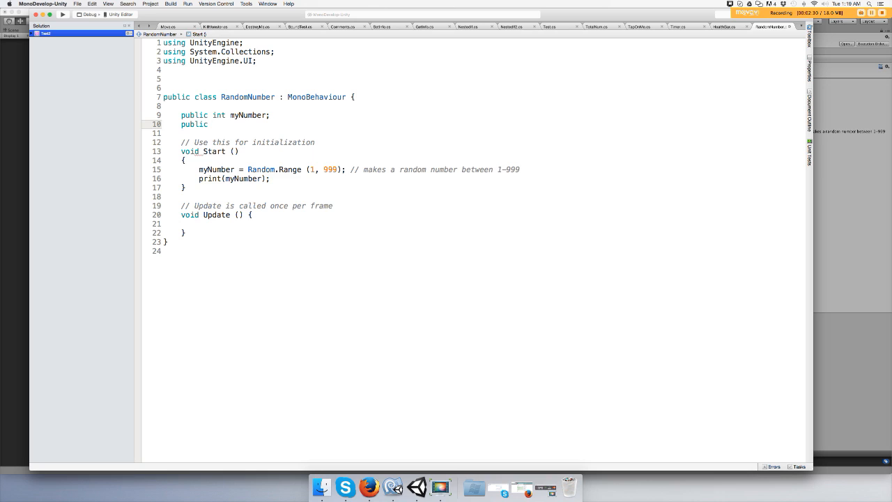
pyautogui.write('Te')
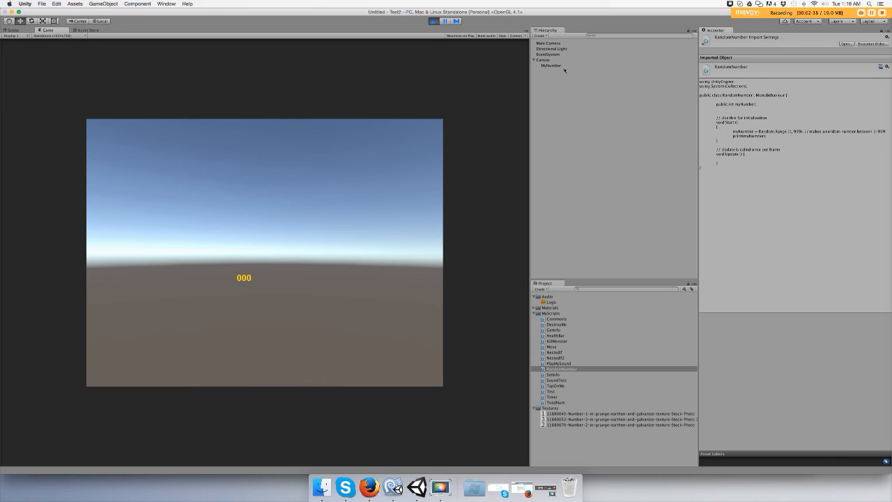
# Select MyNumber in the Hierarchy, then return to the RandomNumber script in MonoDevelop.
pyautogui.click(551, 65)
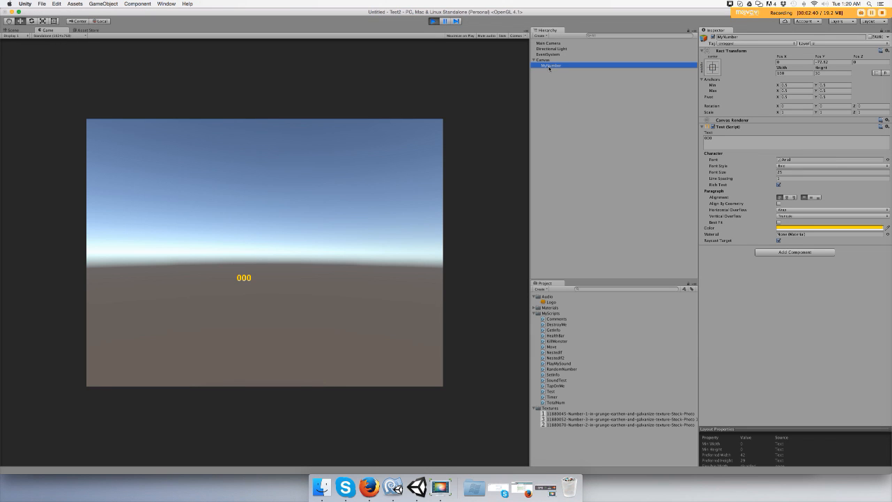
pyautogui.moveTo(440, 487)
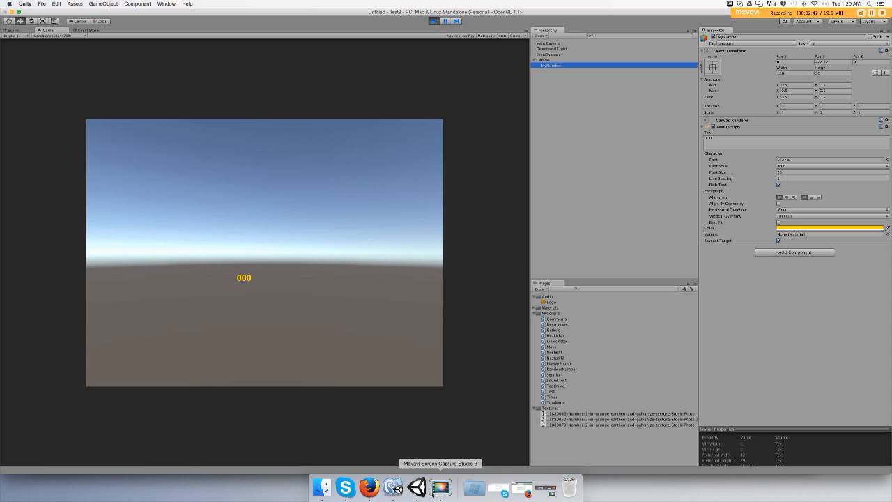
pyautogui.click(417, 487)
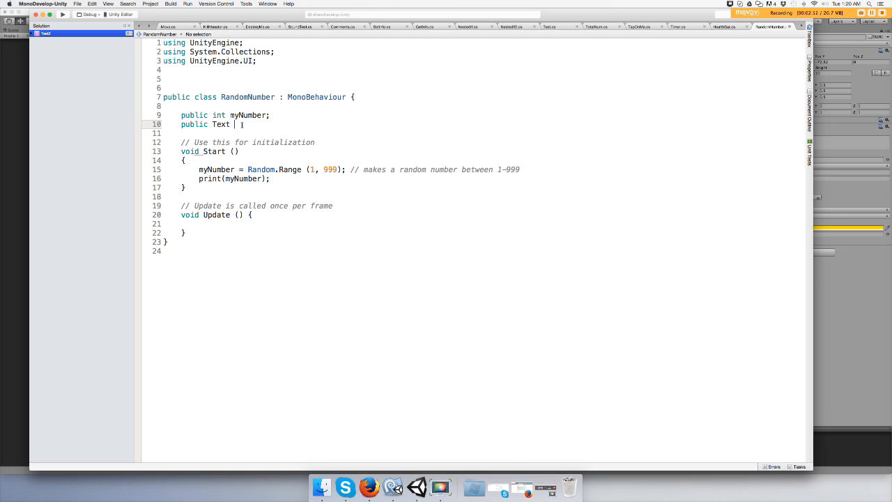
# Finish the field declaration as 'public Text myTextNum;'.
pyautogui.write('my')
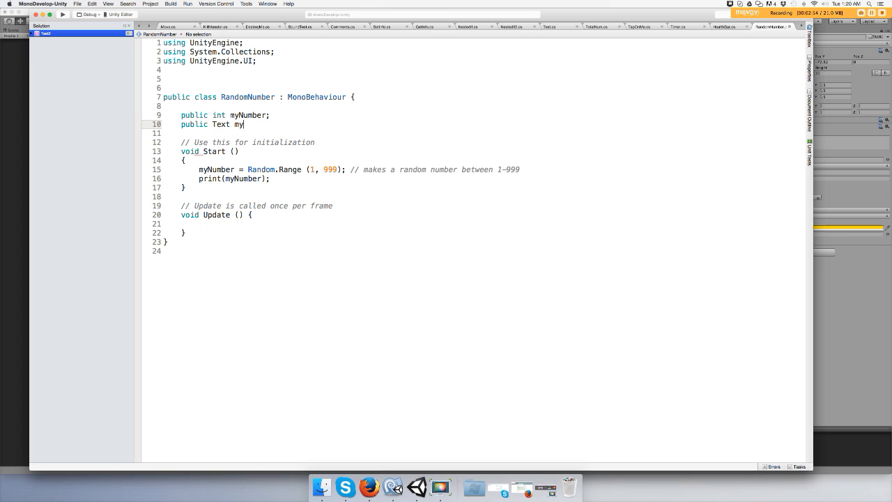
pyautogui.write('Text')
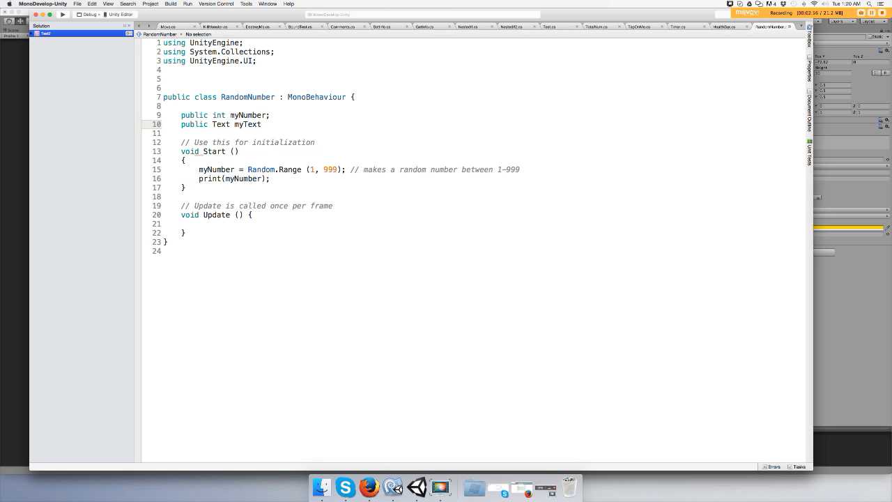
pyautogui.write('Num')
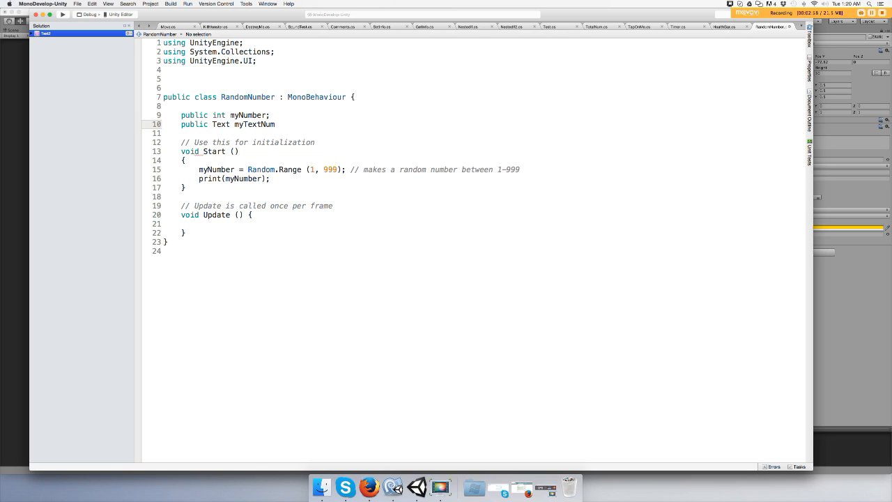
pyautogui.write(';')
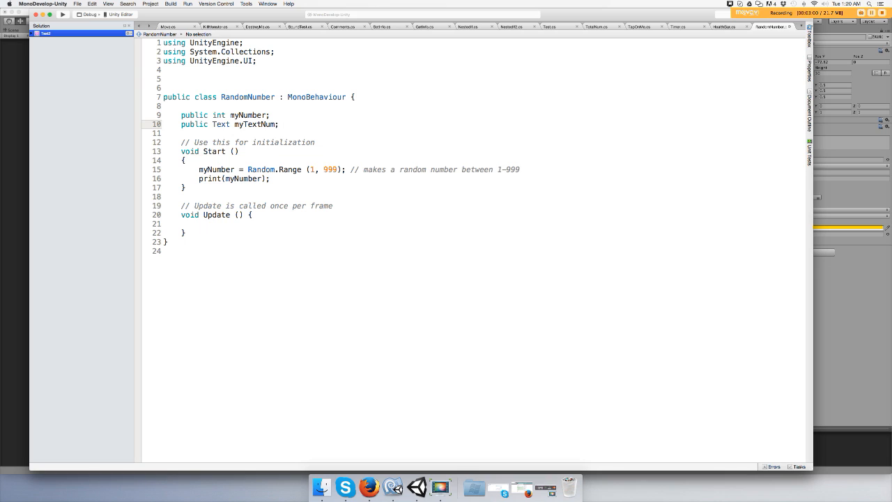
pyautogui.moveTo(219, 187)
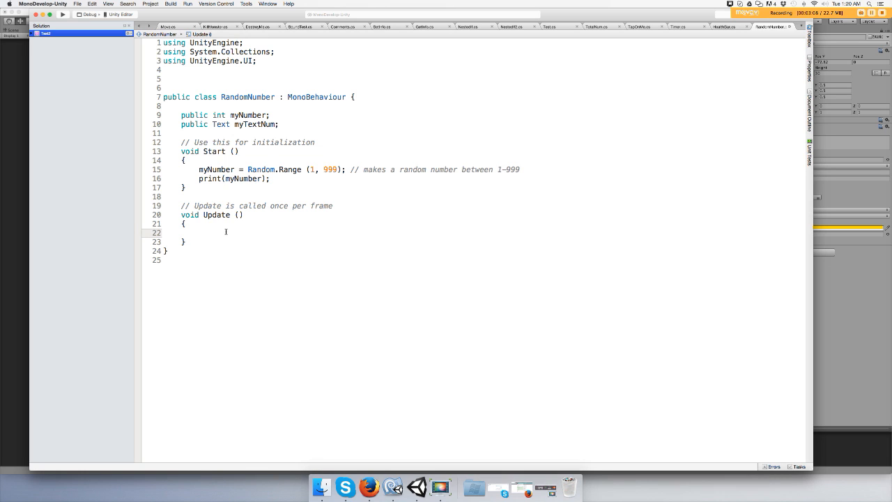
# In Update, write 'myTextNum.text = myNumber.ToString();'.
pyautogui.write('m')
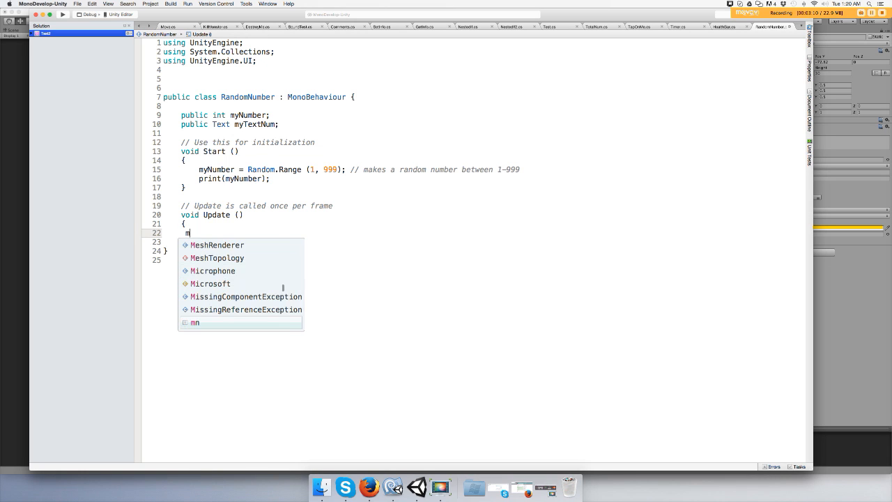
pyautogui.write('yTextNum')
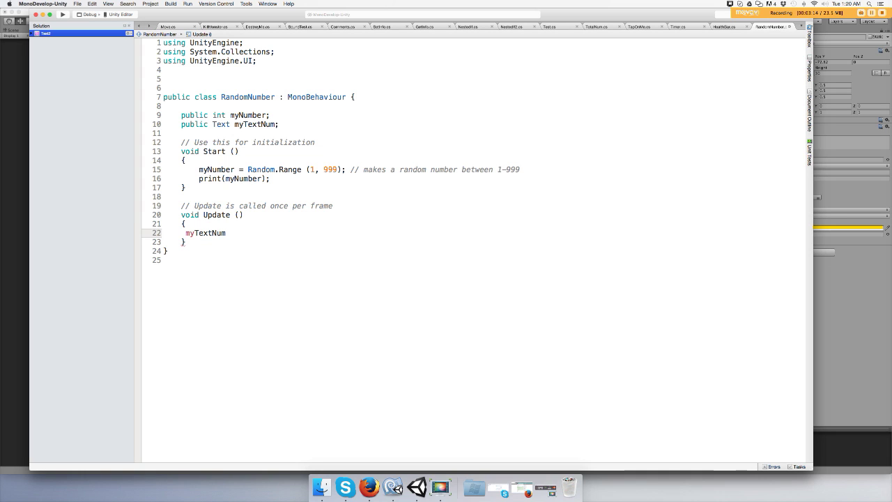
pyautogui.write('.text')
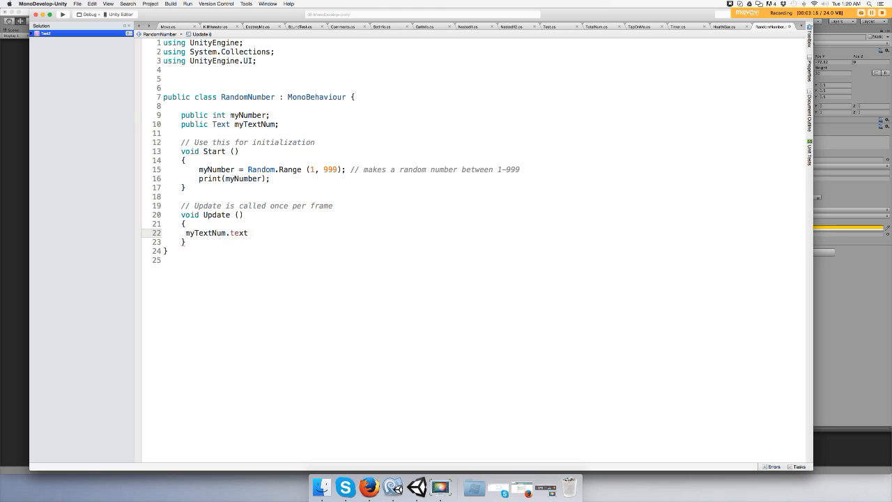
pyautogui.write('= m')
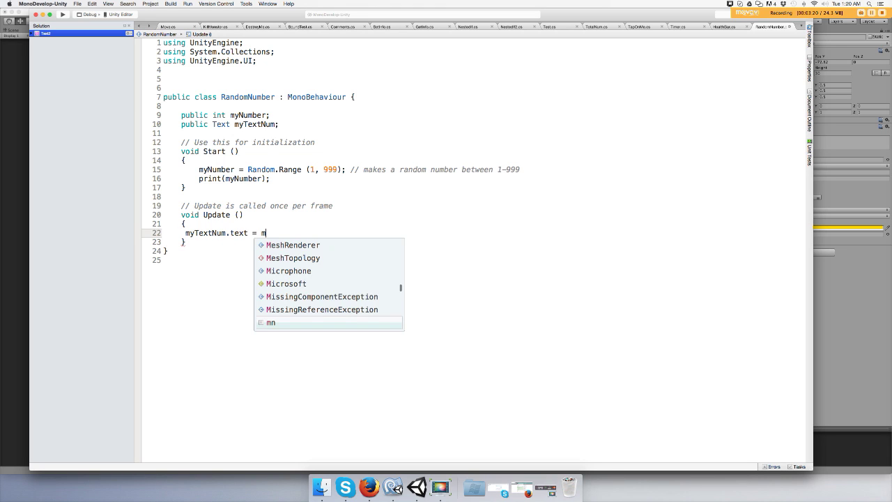
pyautogui.write('yNumber')
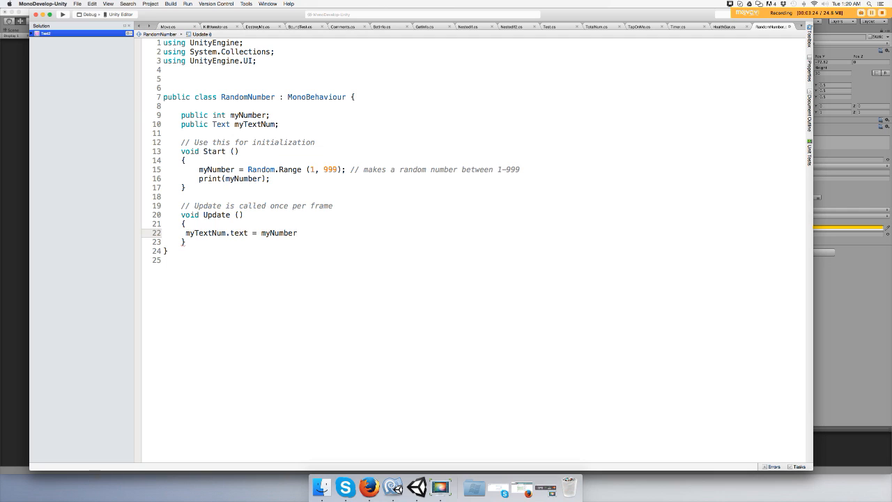
pyautogui.write('.t')
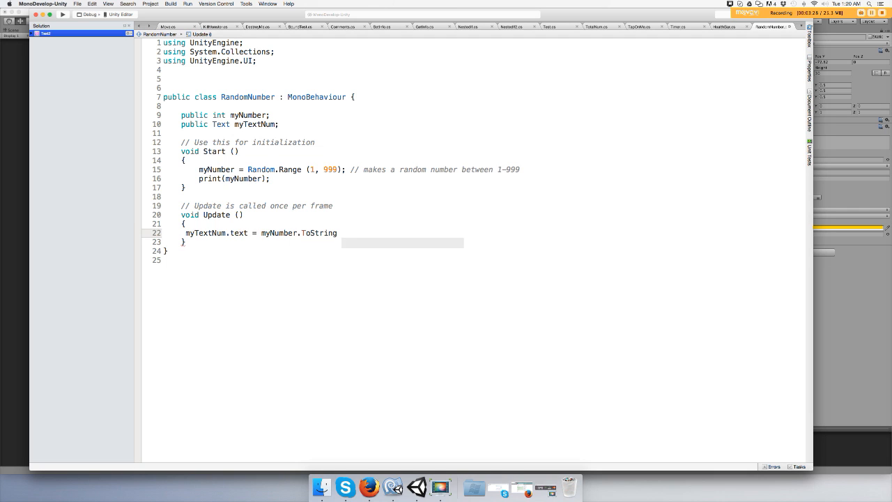
pyautogui.write('()')
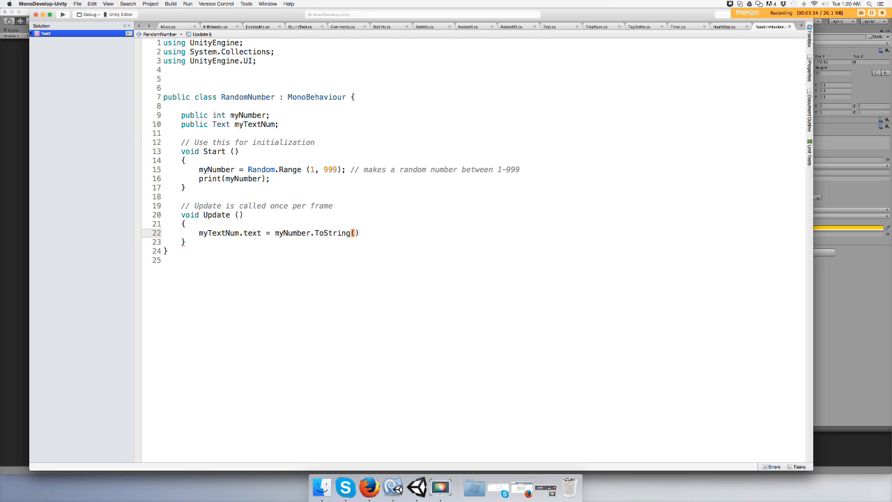
pyautogui.write(');')
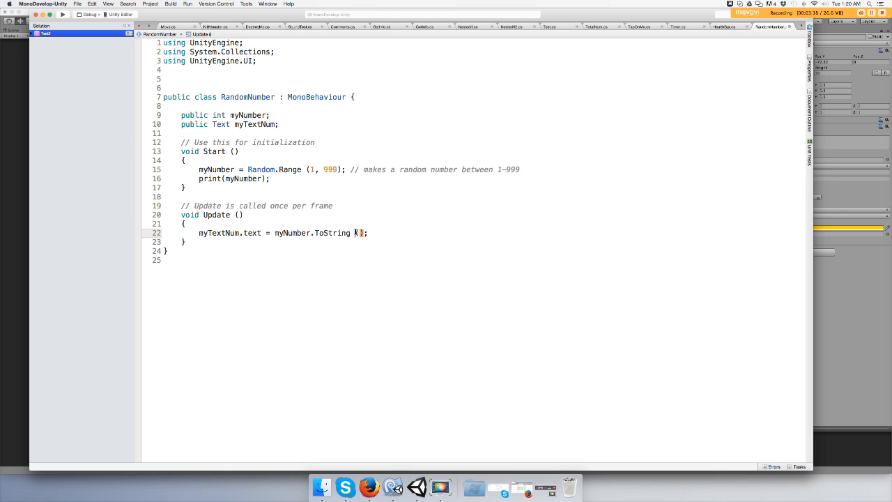
pyautogui.write(')')
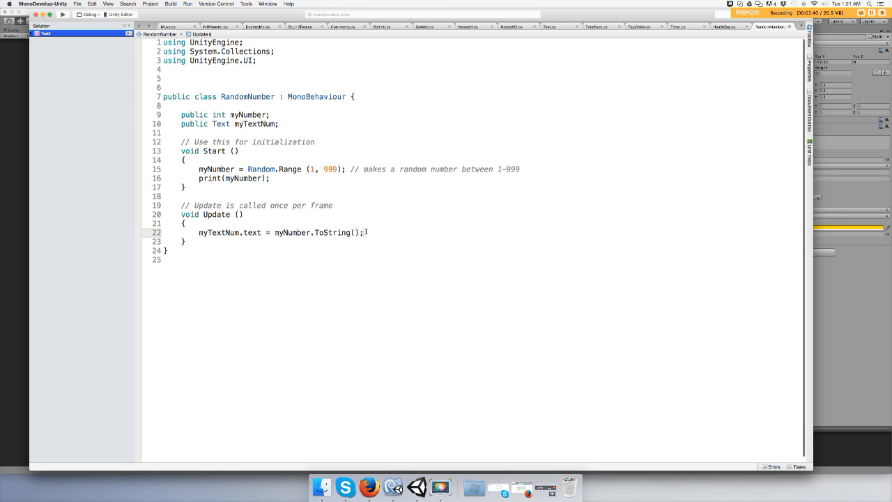
# Add the comment '// converts your number to a string' after that line.
pyautogui.write('// conve')
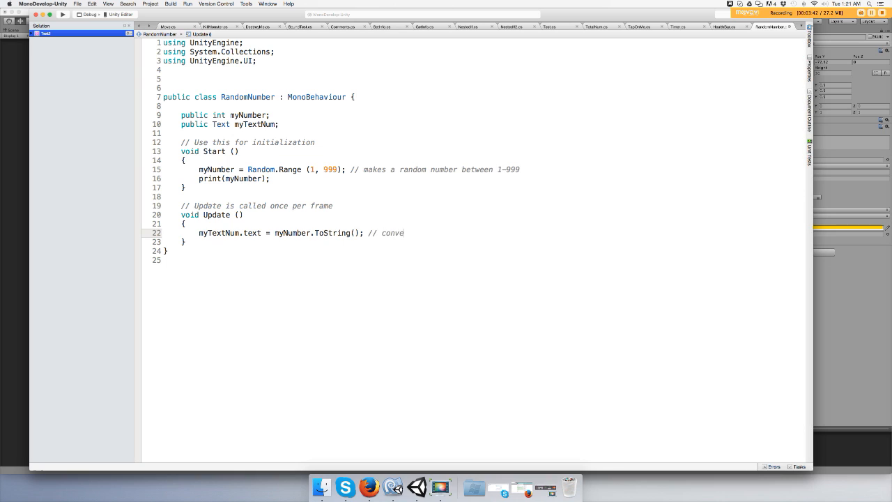
pyautogui.write('rts your number to a s')
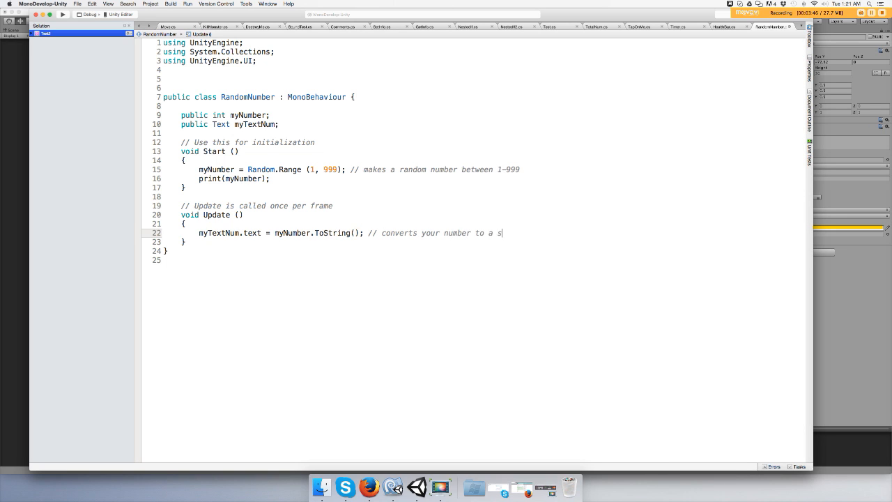
pyautogui.write('tring')
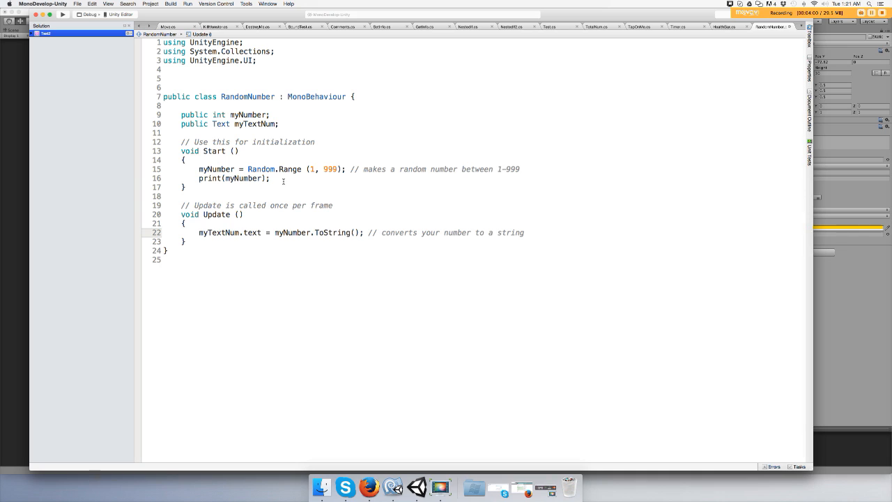
pyautogui.moveTo(265, 216)
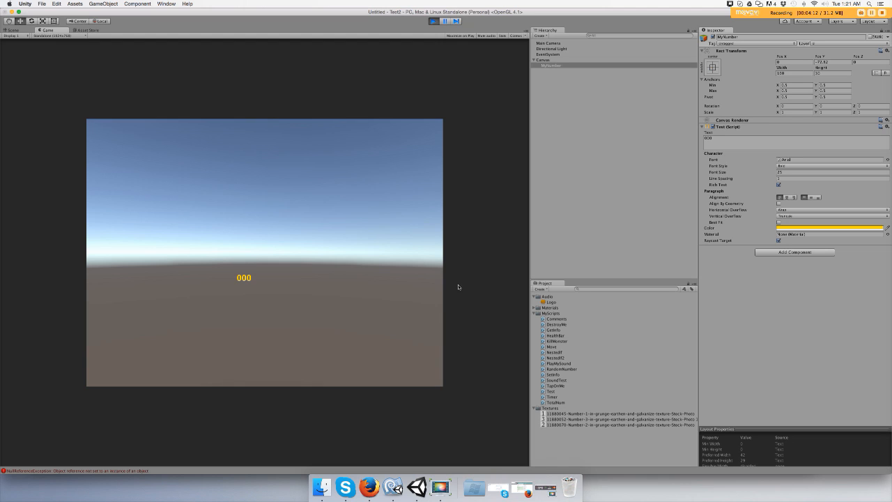
pyautogui.moveTo(215, 469)
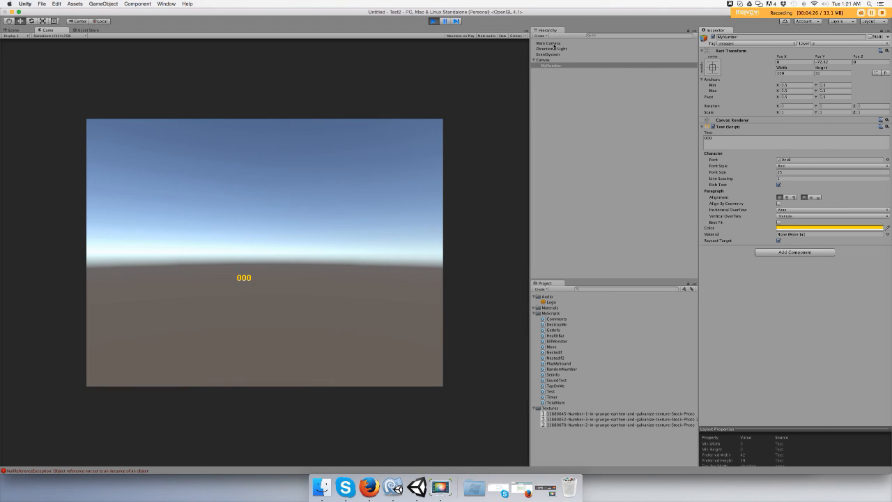
# While playing, drag MyNumber into Main Camera's Random Number 'My Text Num' slot.
pyautogui.click(549, 44)
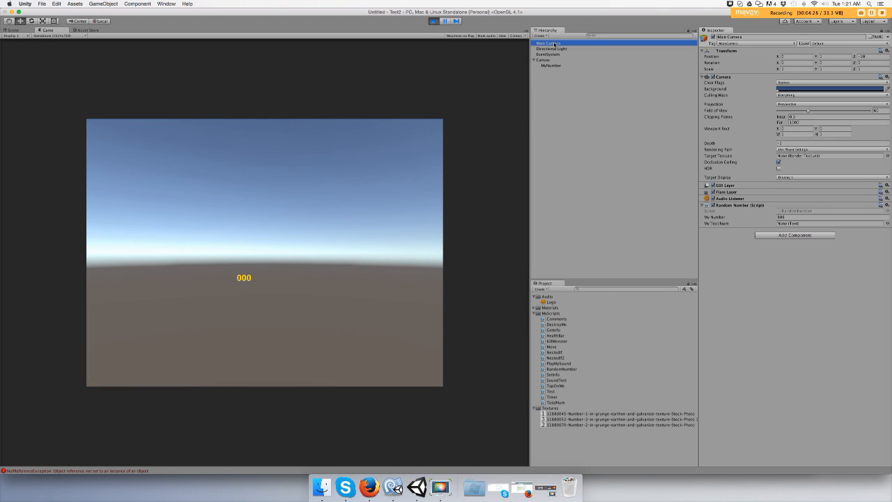
pyautogui.moveTo(605, 371)
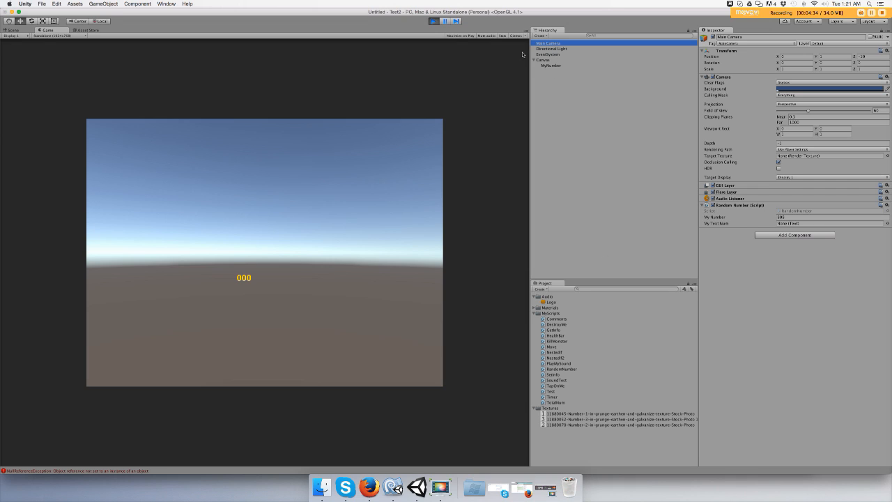
pyautogui.click(551, 65)
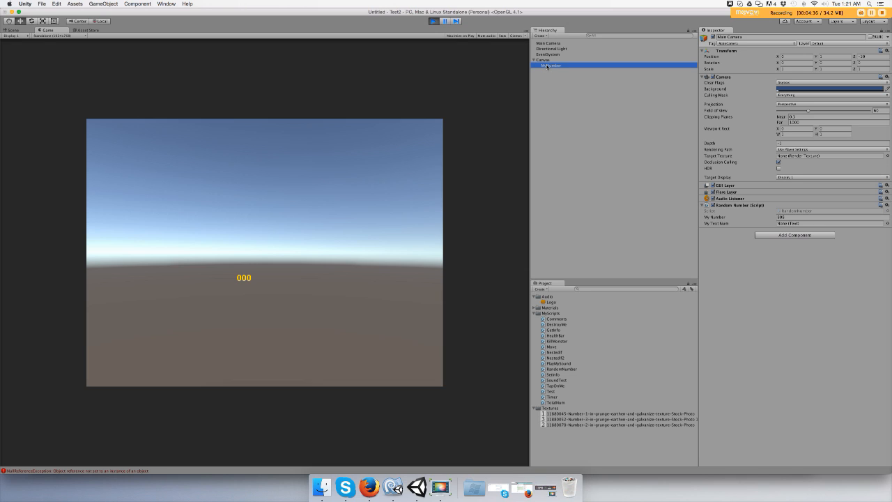
pyautogui.click(549, 43)
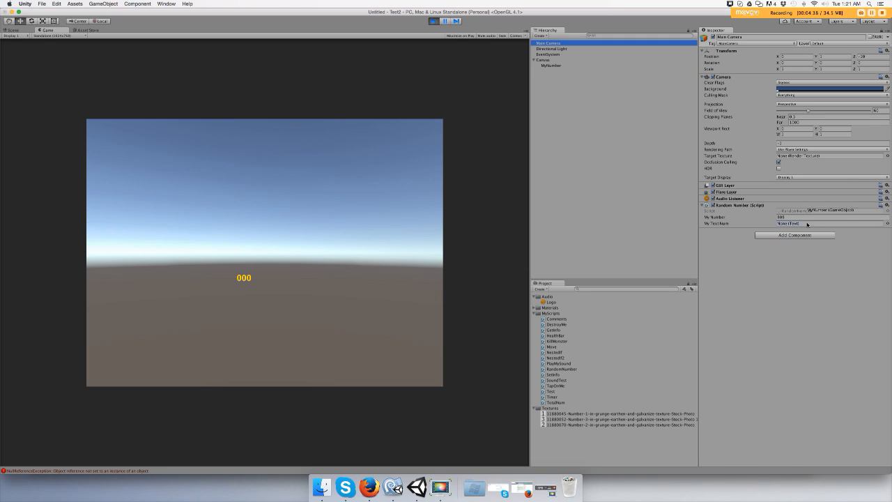
pyautogui.click(830, 224)
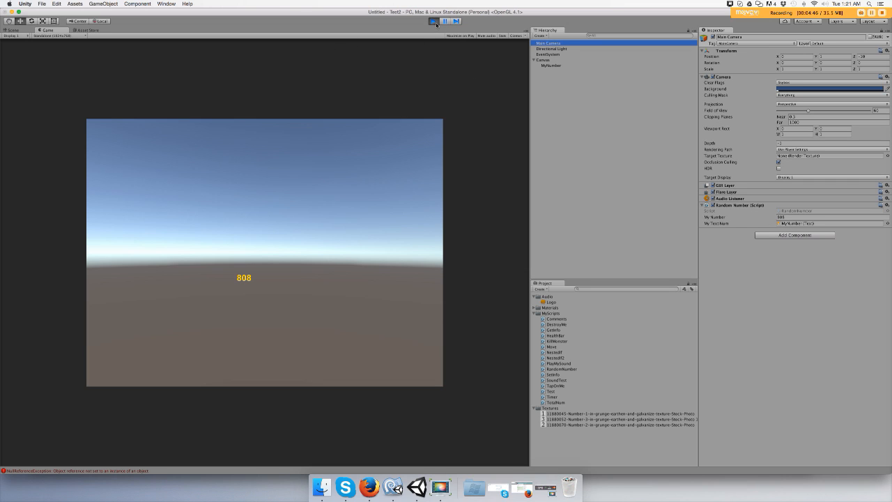
# Stop the game and add a new UI Text object under the Canvas.
pyautogui.click(444, 21)
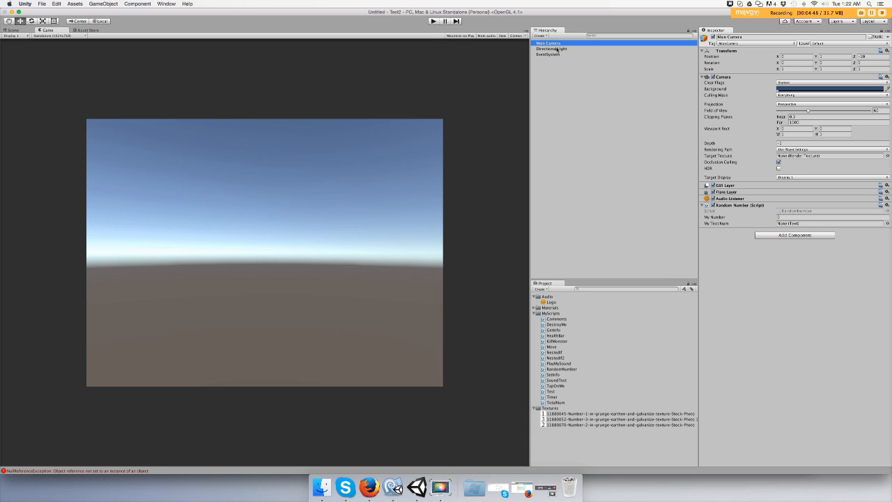
pyautogui.moveTo(597, 49)
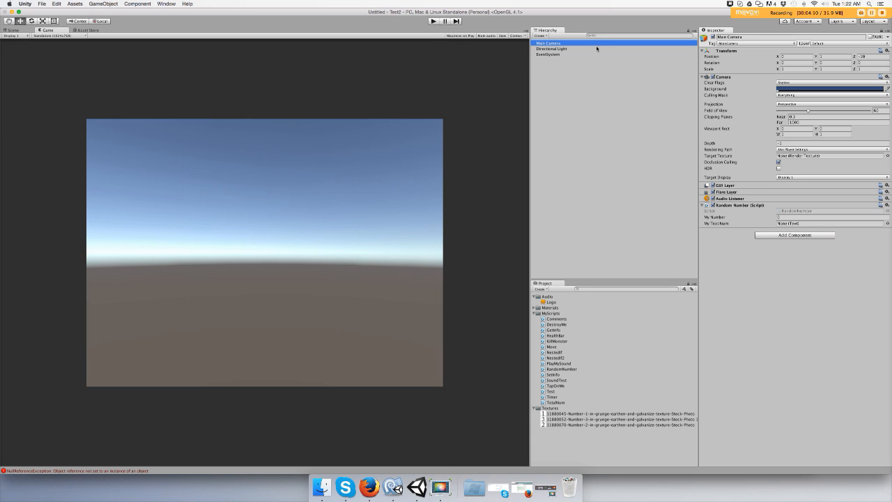
pyautogui.moveTo(537, 65)
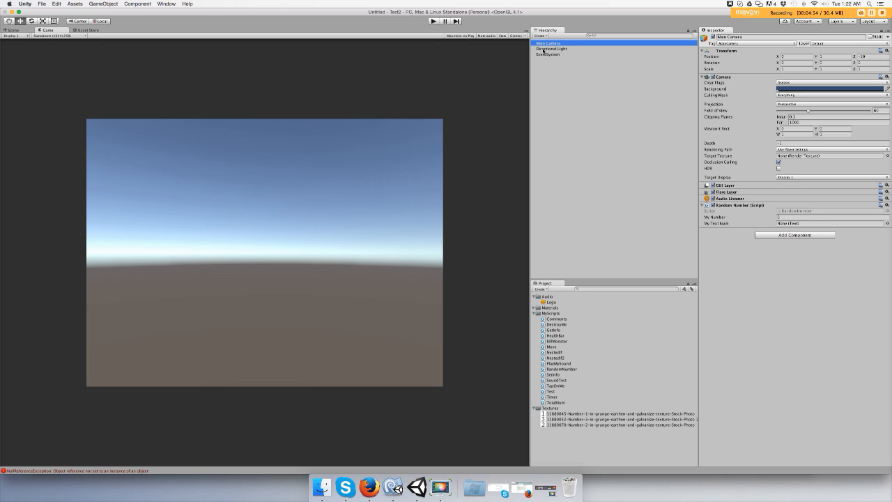
pyautogui.moveTo(547, 62)
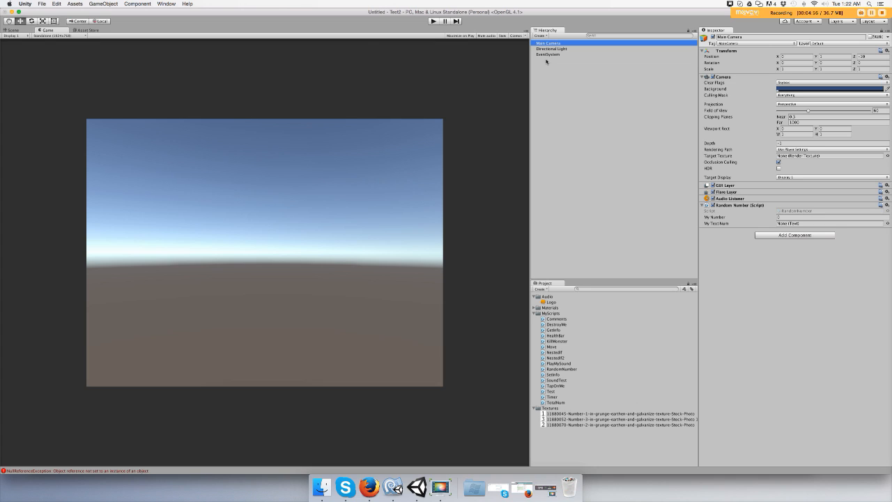
pyautogui.click(103, 3)
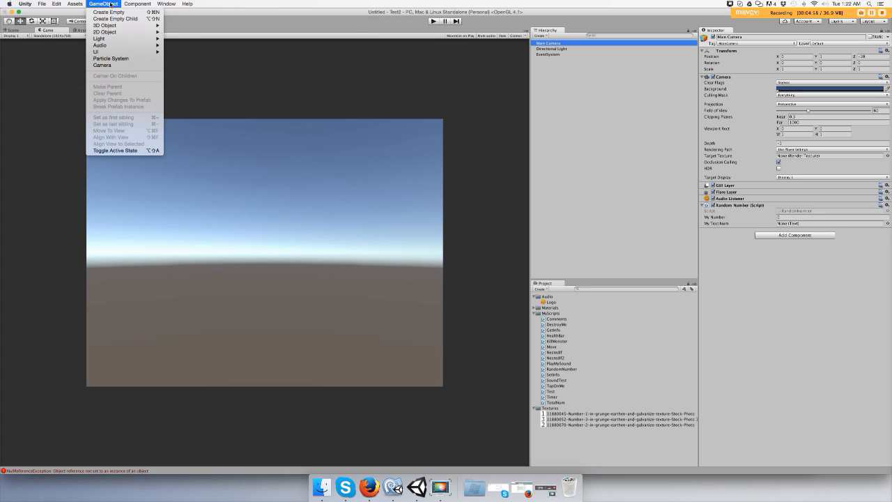
pyautogui.moveTo(95, 52)
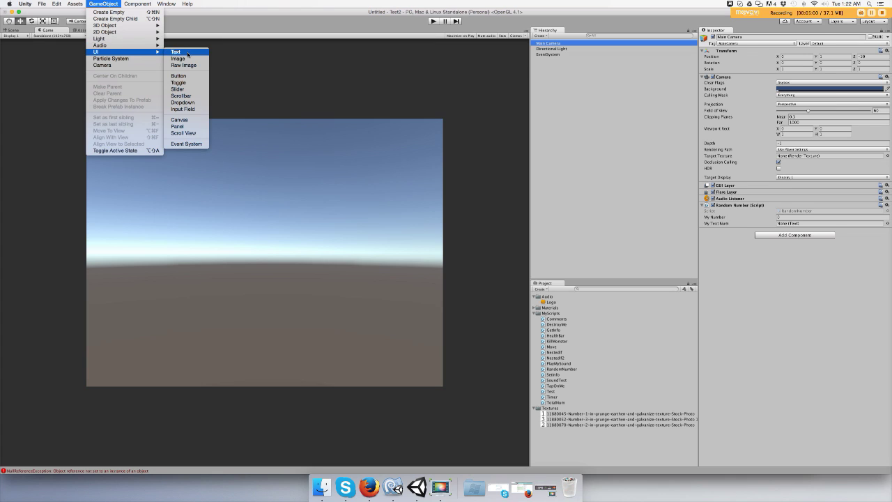
pyautogui.click(175, 52)
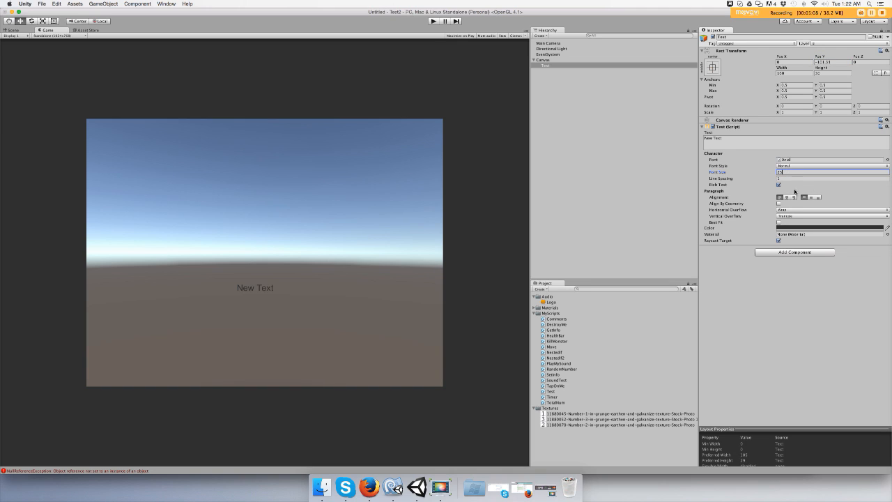
# Make the new text yellow reading 000, then select Main Camera's Random Number script.
pyautogui.click(830, 228)
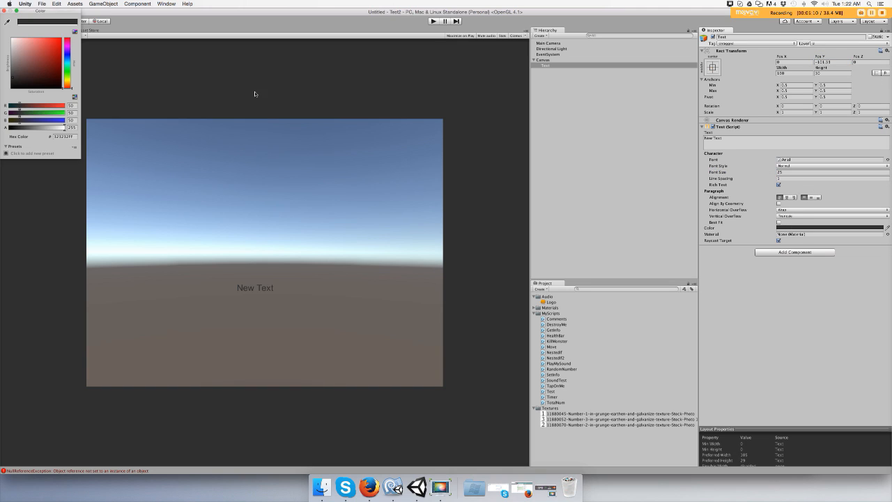
pyautogui.click(49, 53)
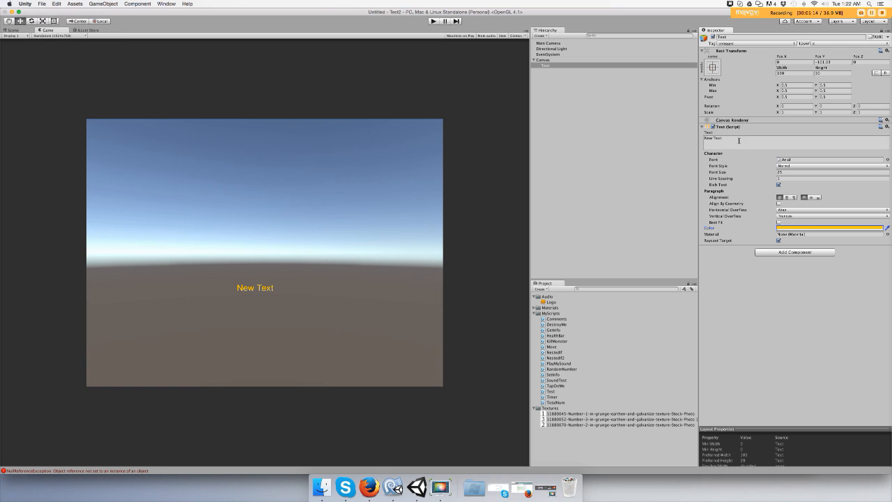
pyautogui.write('000')
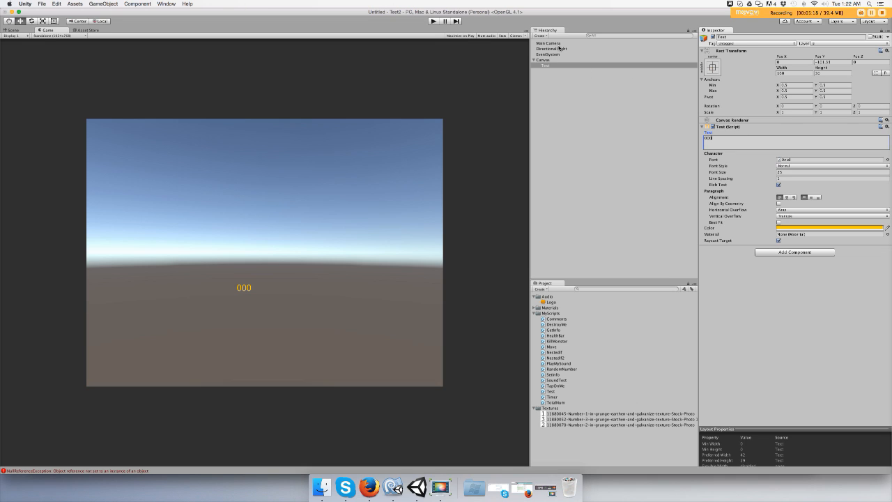
pyautogui.click(549, 43)
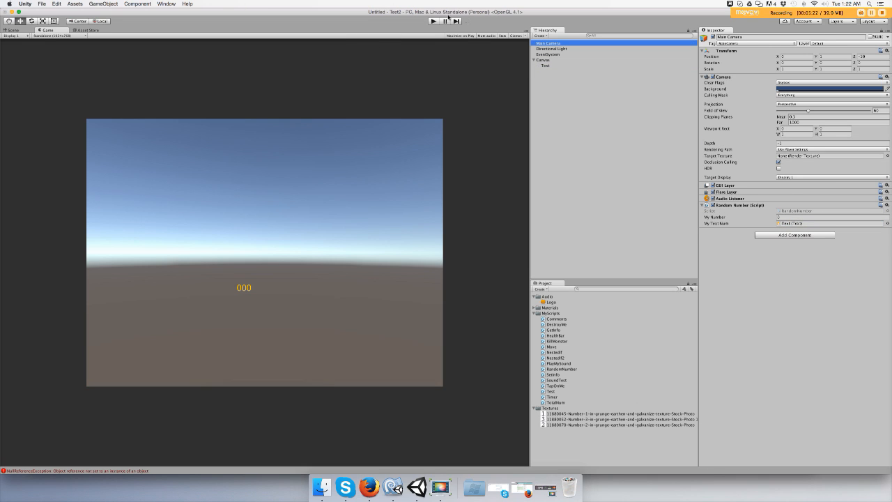
# Play the scene so the yellow text shows a random number.
pyautogui.click(433, 20)
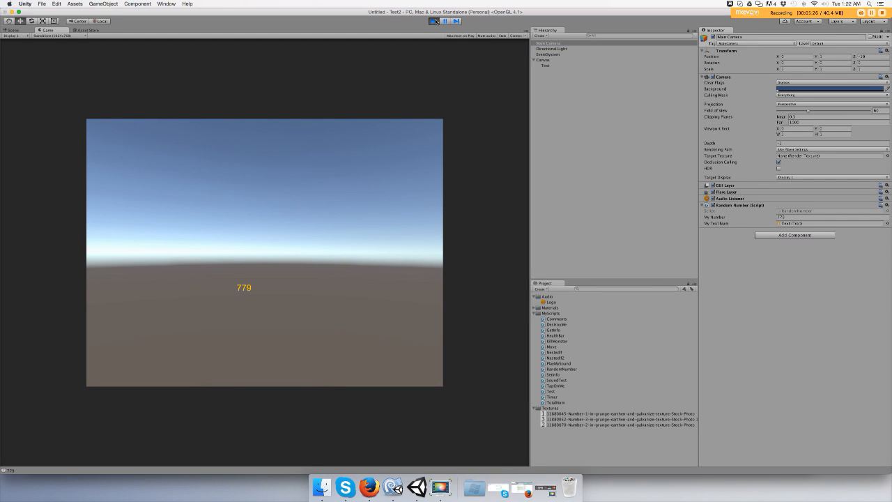
pyautogui.moveTo(231, 292)
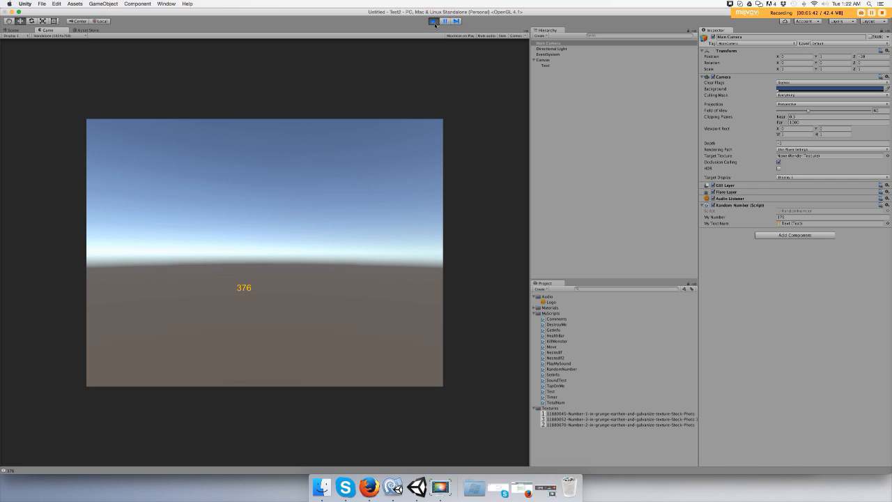
pyautogui.moveTo(599, 252)
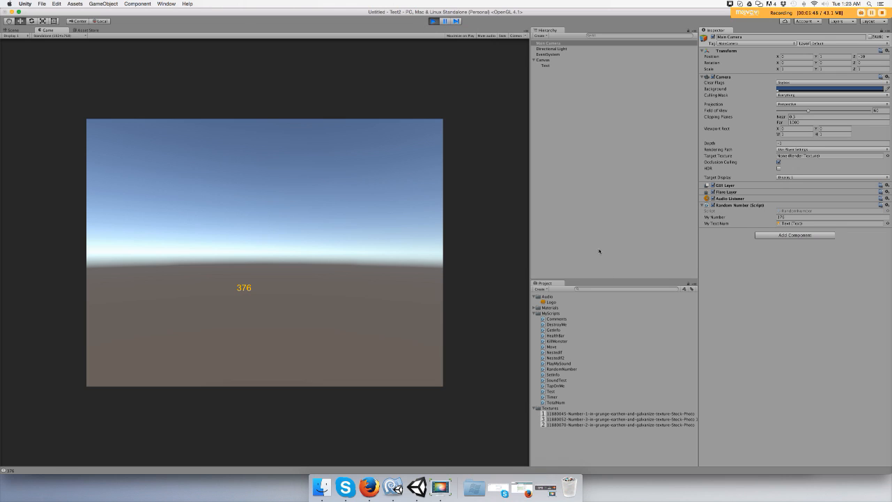